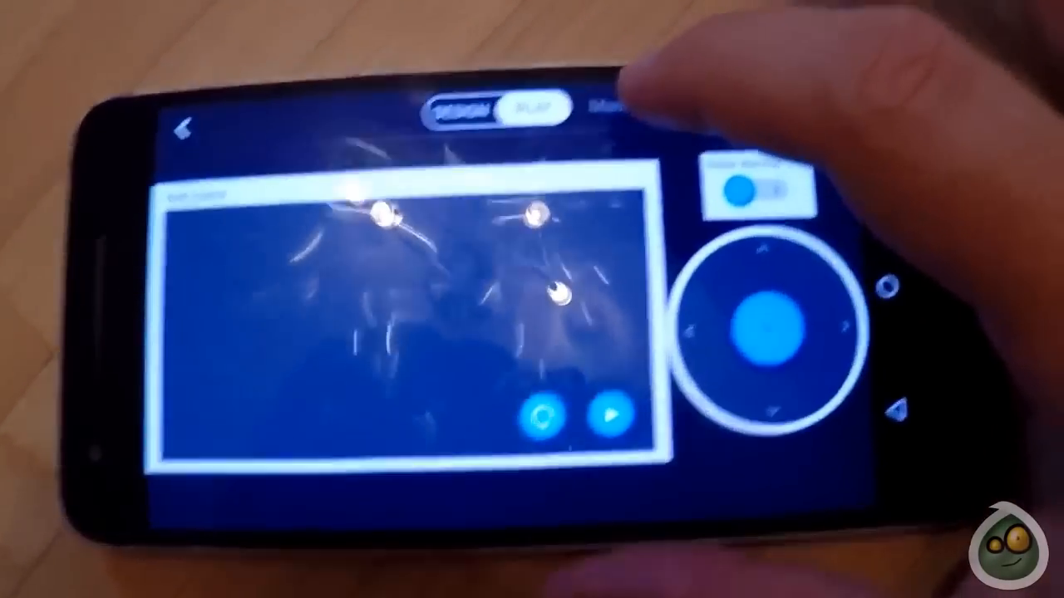
# - Switch the robot control panel from Play to Design to show the widget palette
pyautogui.click(615, 108)
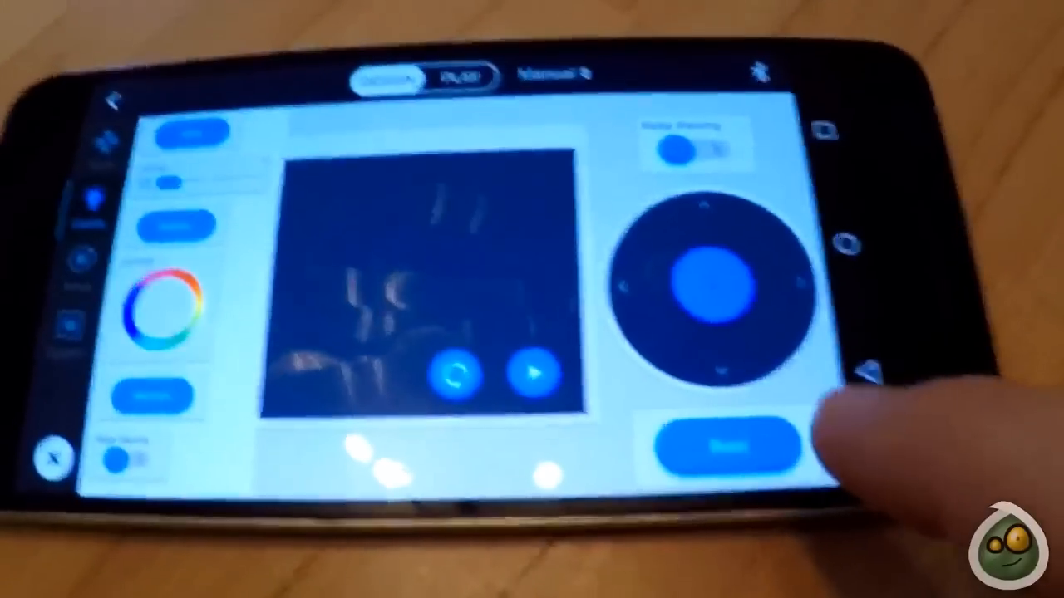
pyautogui.click(739, 283)
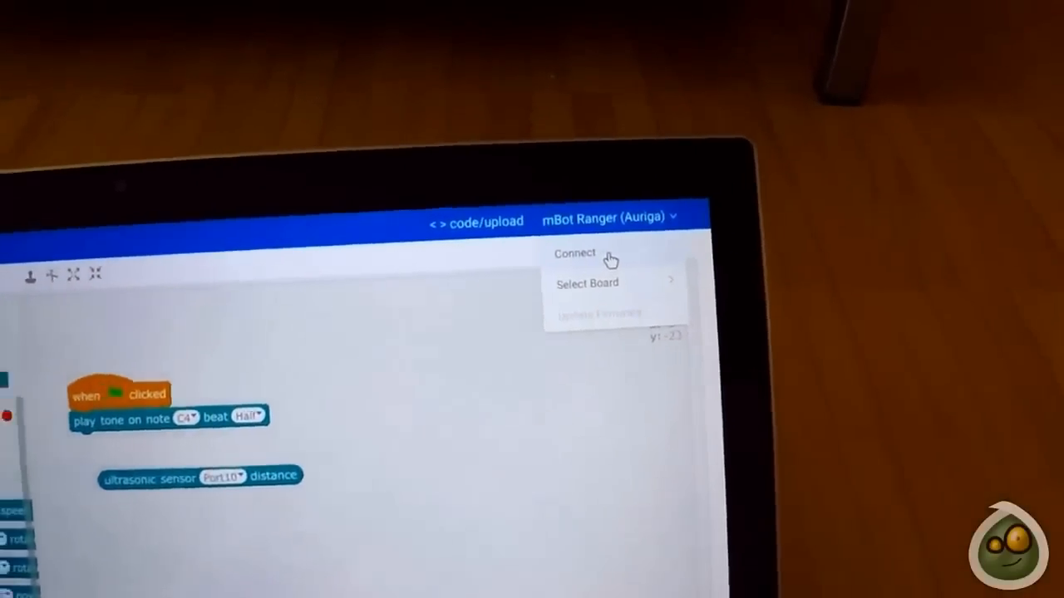
# - Open the mBot Ranger (Auriga) connection options, choosing USB port /dev/ttyUSB1
pyautogui.click(574, 254)
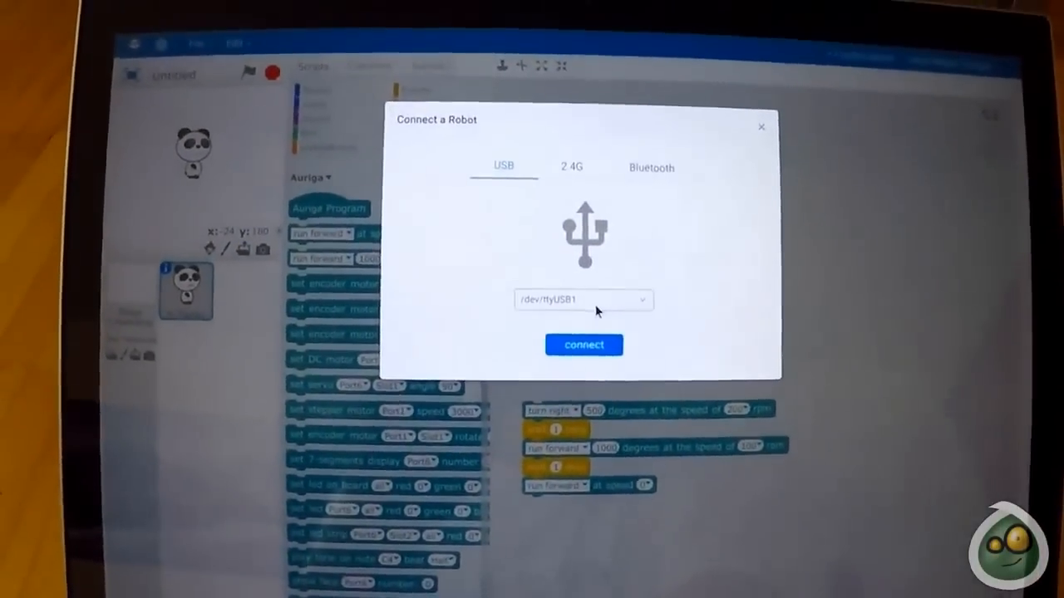